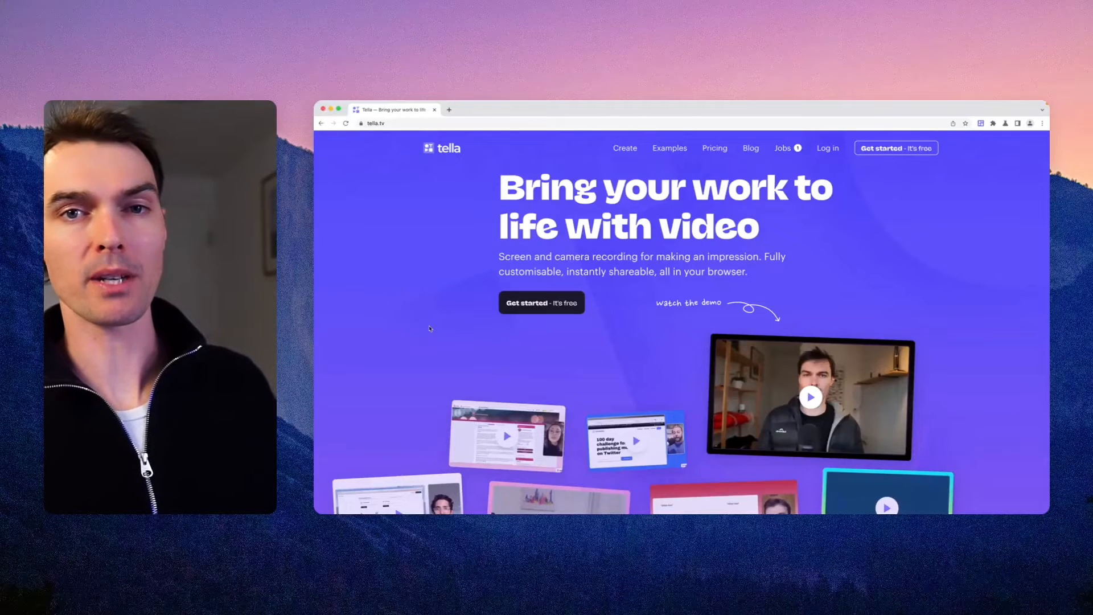
# - Enter the Tella My Workspace page from the tella.tv marketing site
pyautogui.click(483, 123)
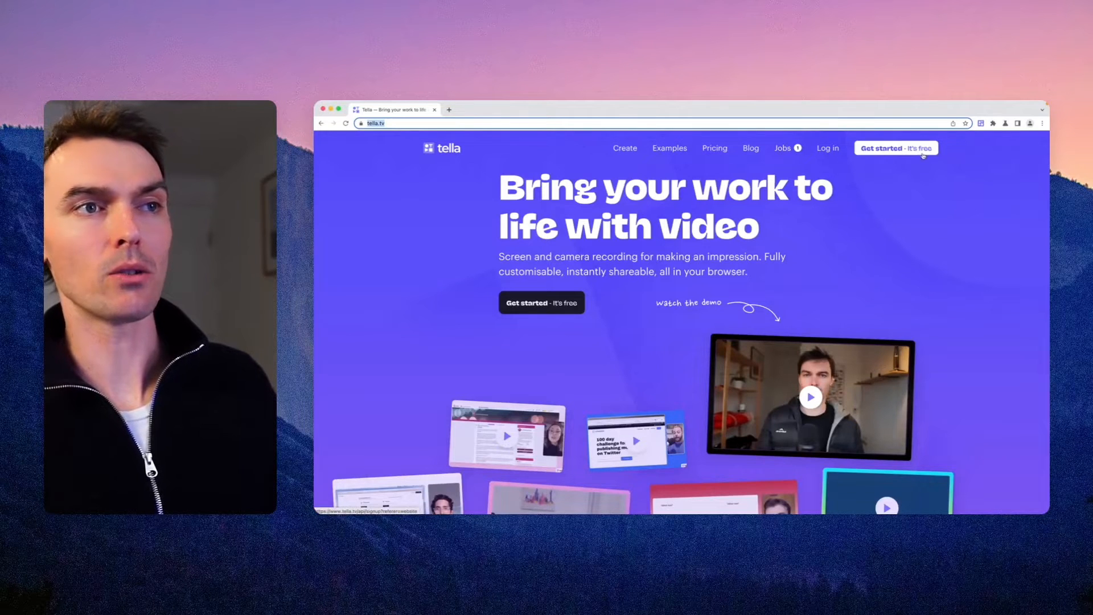
pyautogui.click(894, 148)
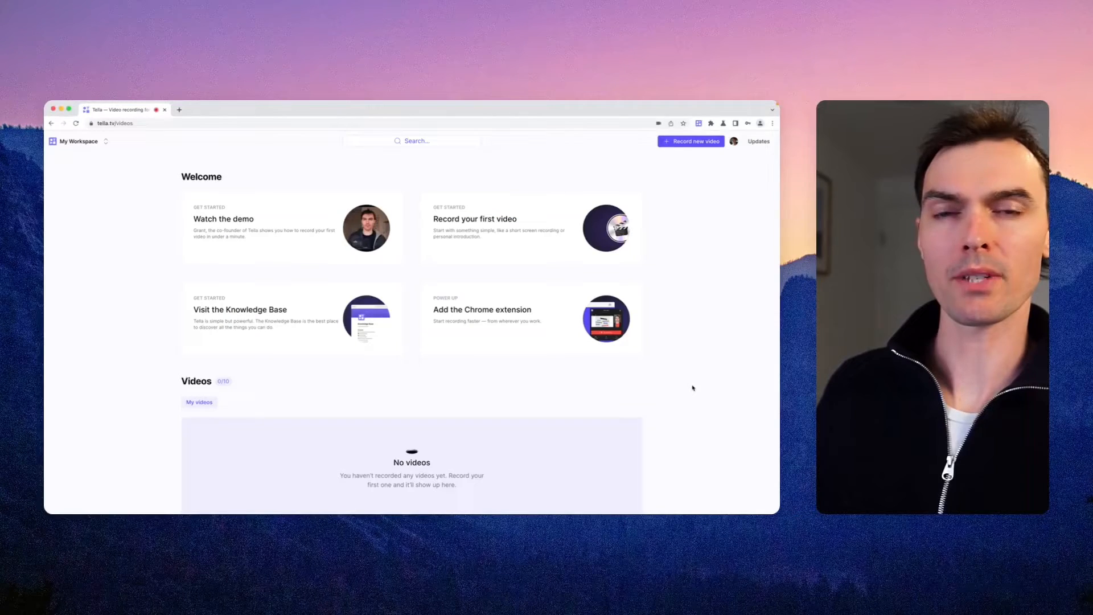
pyautogui.moveTo(671, 337)
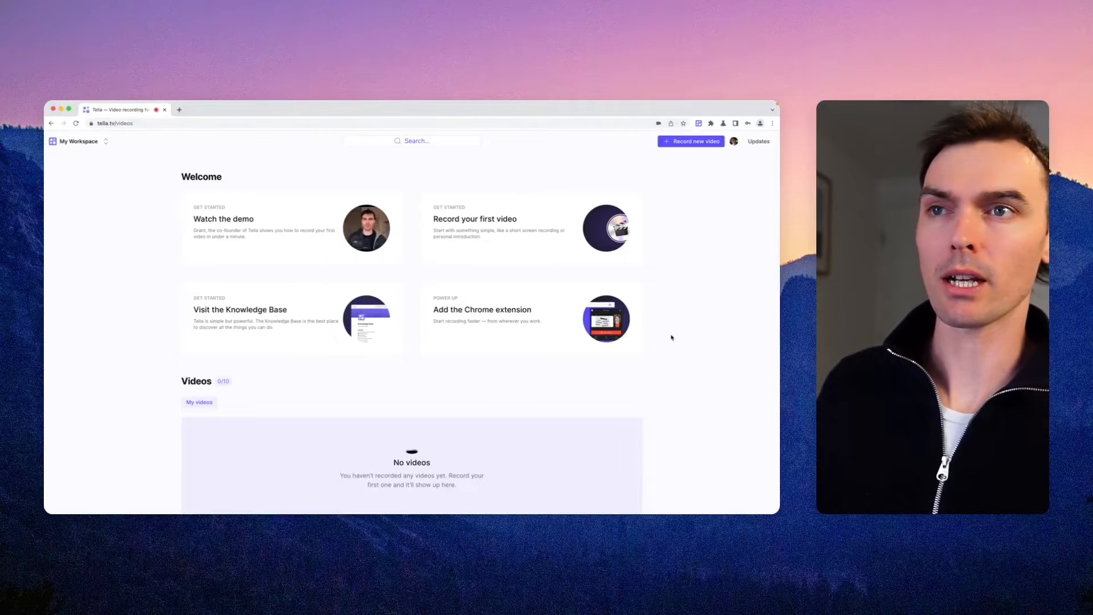
# - Start a new recording sharing the Colour of The Year PowerPoint window beside the camera
pyautogui.click(690, 141)
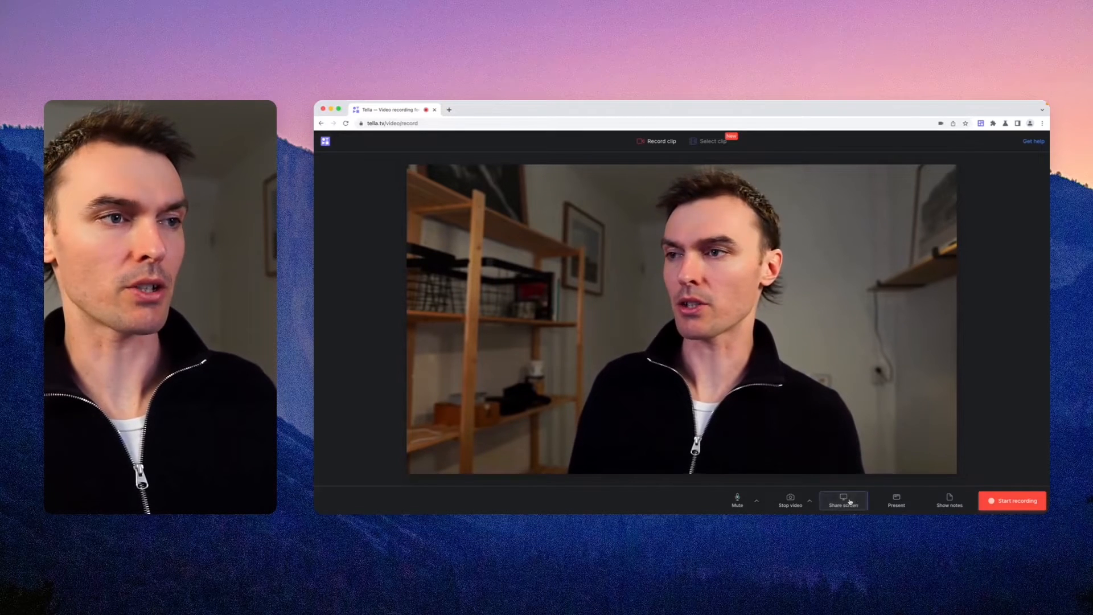
pyautogui.click(843, 500)
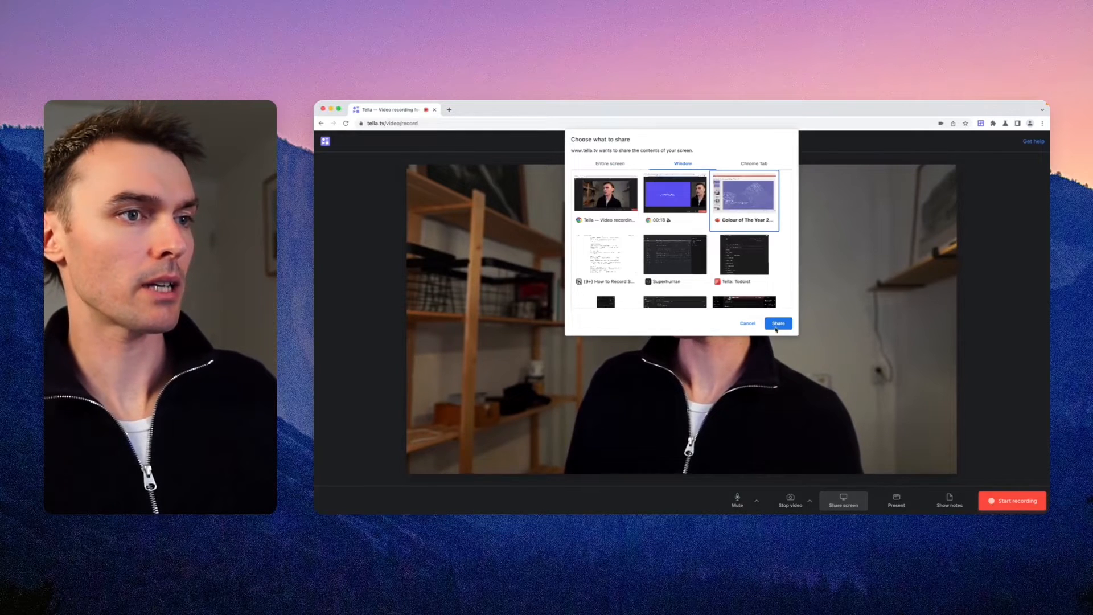
pyautogui.click(779, 324)
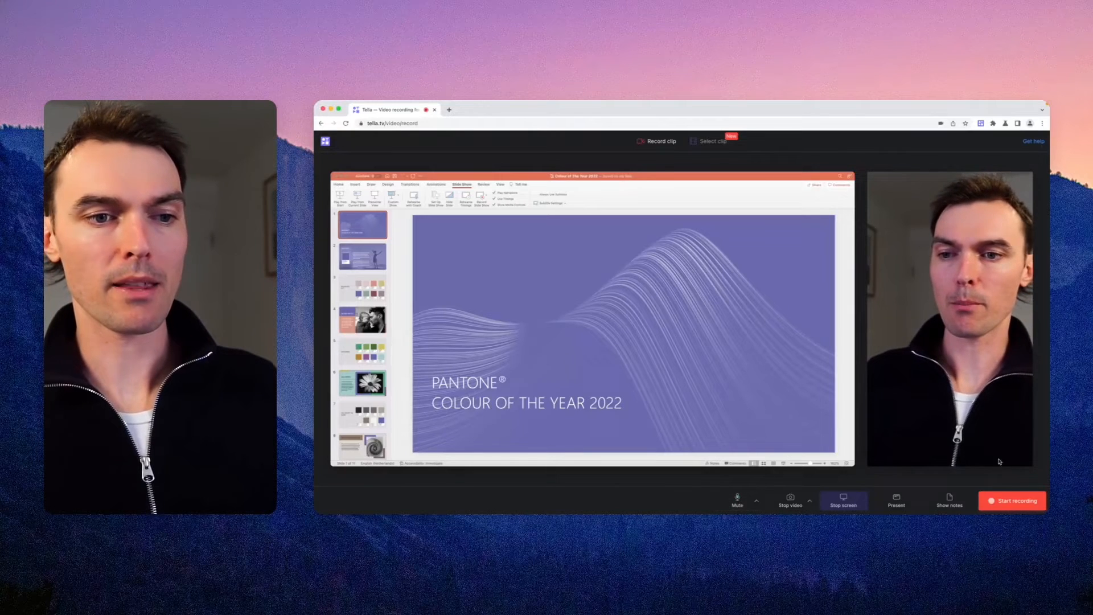
# - Record the Pantone 2022 deck played as a slide show from the first slide, then stop
pyautogui.click(1012, 501)
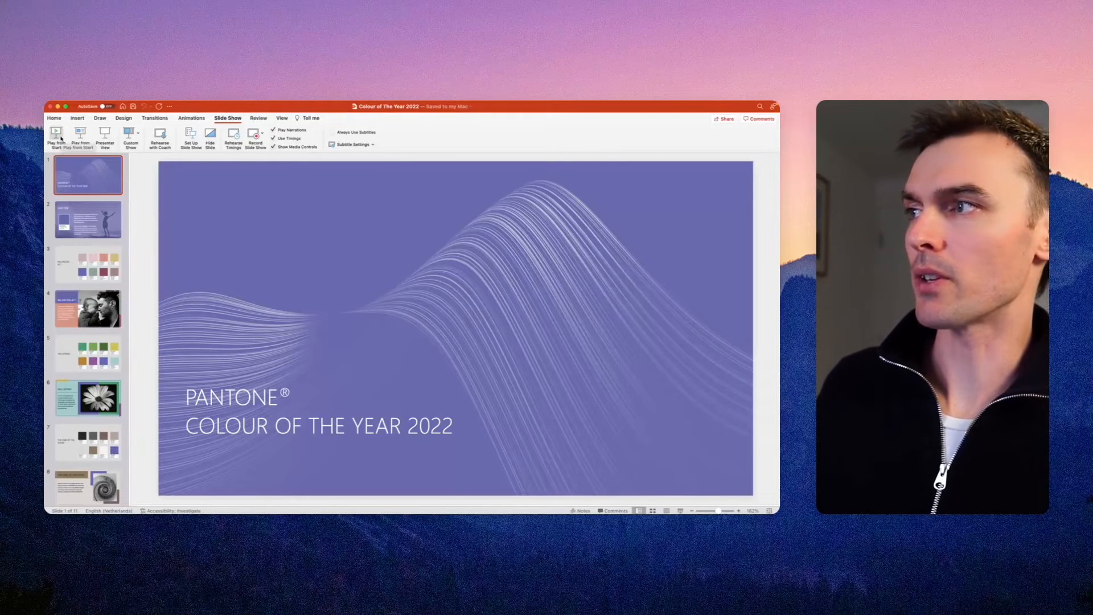
pyautogui.click(55, 134)
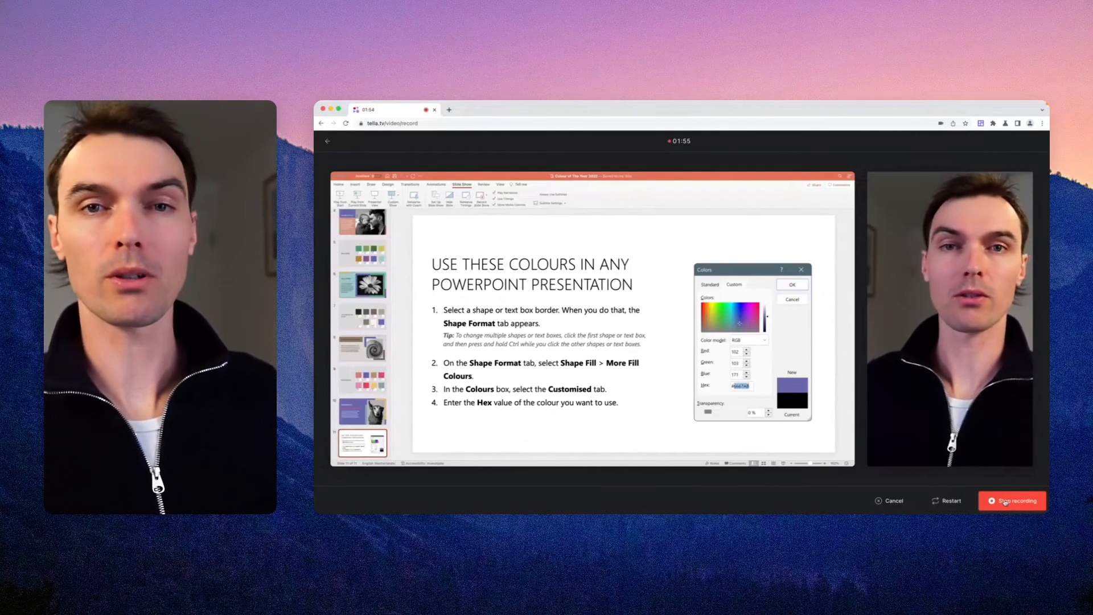
pyautogui.click(1012, 501)
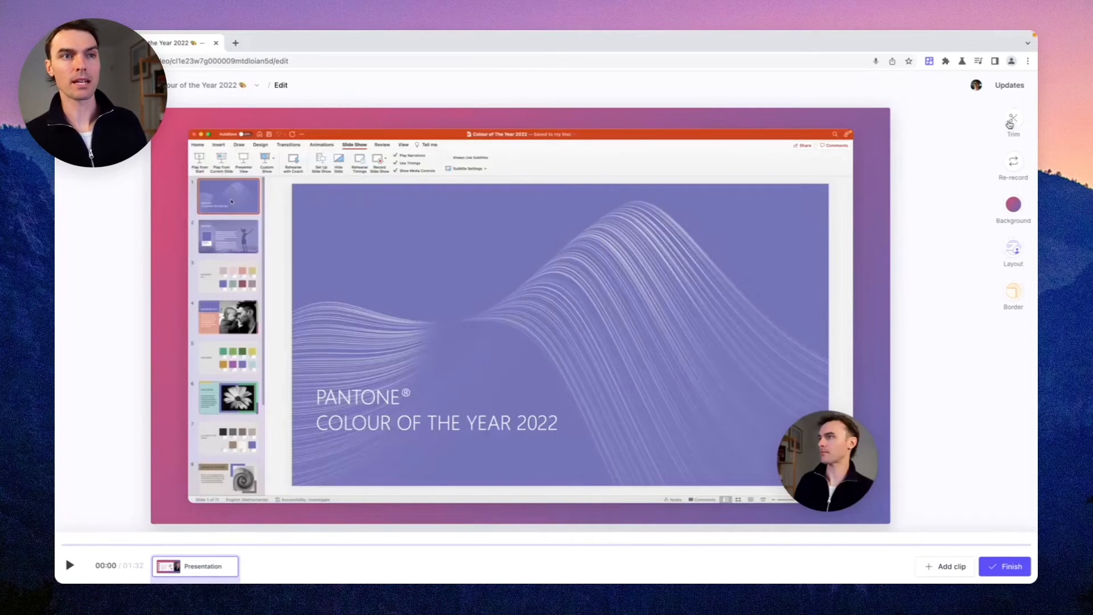
# - Trim the clip's opening and closing seconds so it runs 01:21 from the title slide
pyautogui.click(1013, 119)
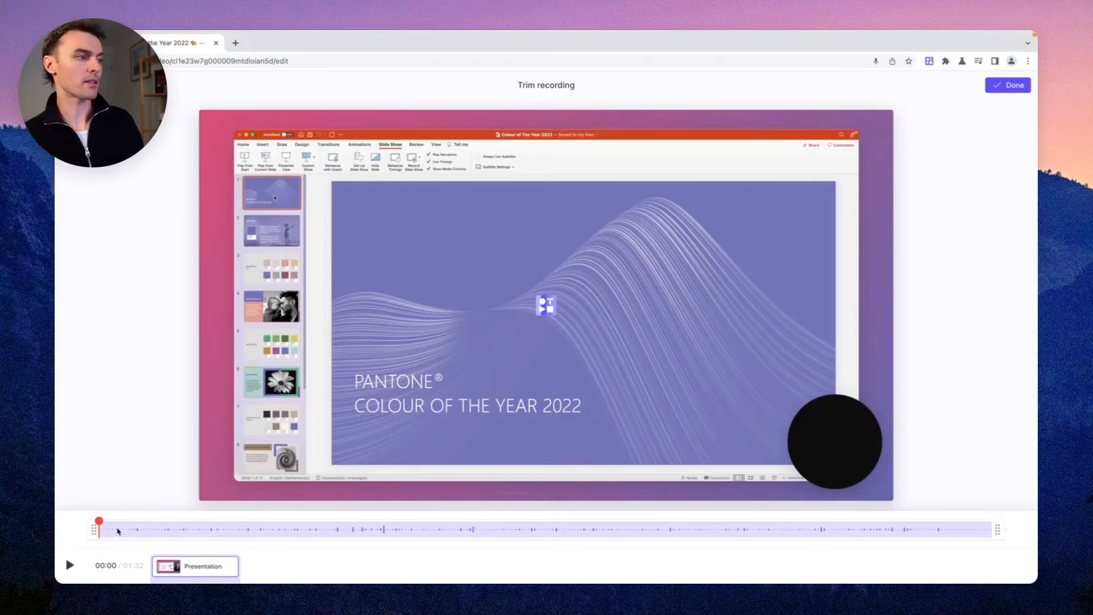
pyautogui.moveTo(100, 521); pyautogui.dragTo(121, 528)
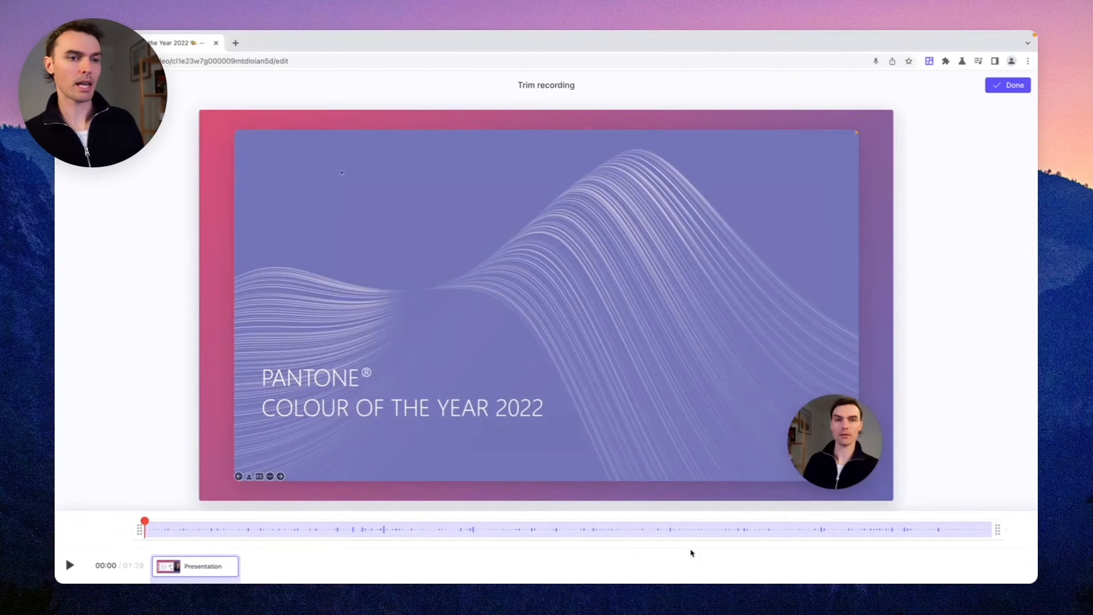
pyautogui.moveTo(998, 528); pyautogui.dragTo(936, 530)
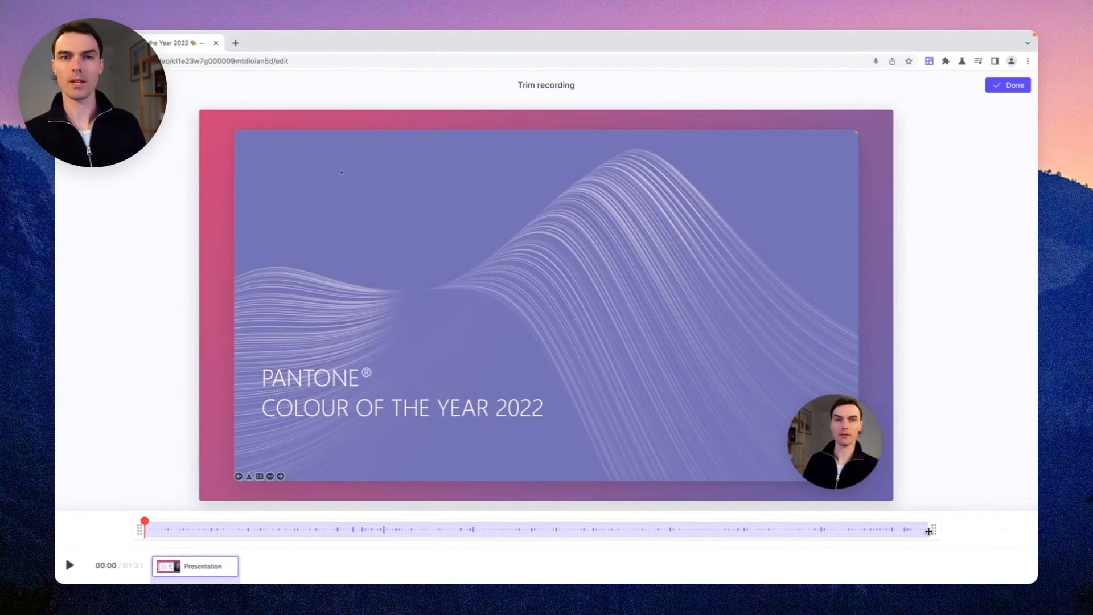
pyautogui.click(1008, 84)
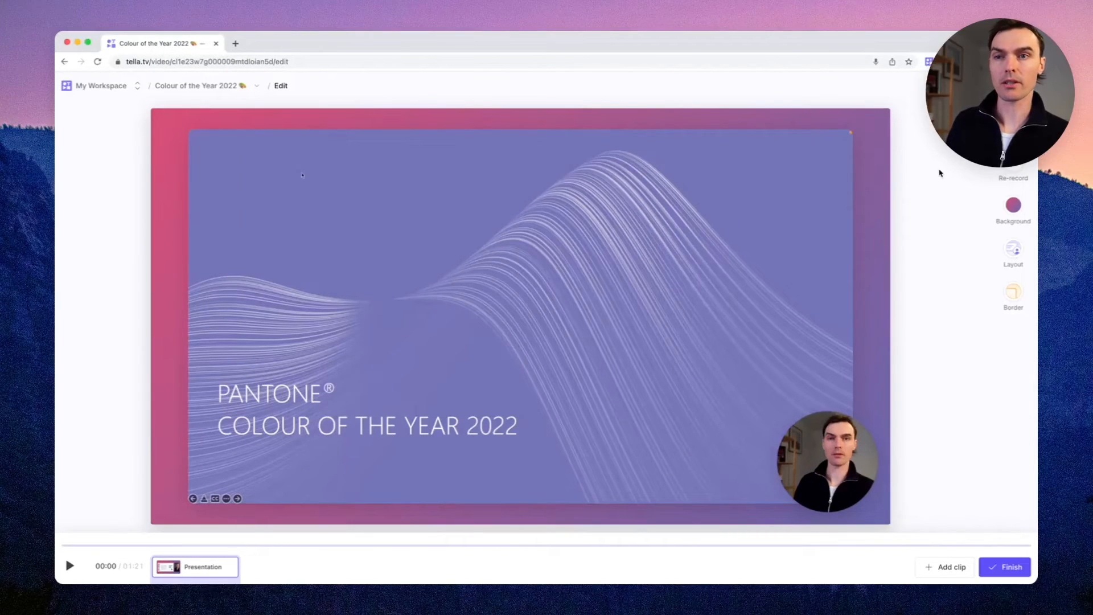
# - Use the side-by-side camera layout over a purple-to-pink gradient background
pyautogui.click(1012, 249)
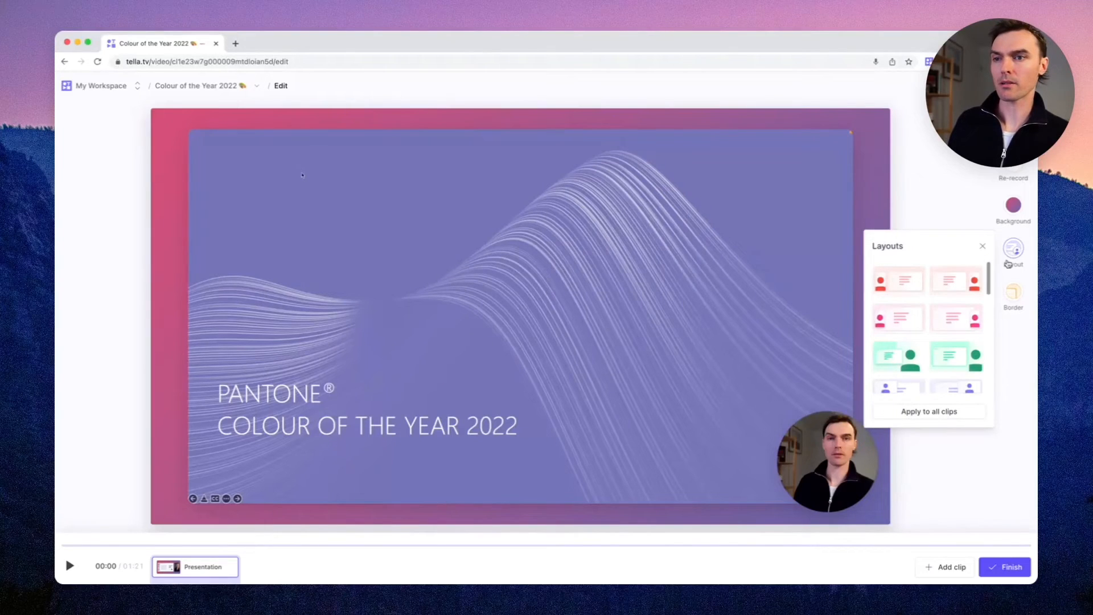
pyautogui.click(957, 356)
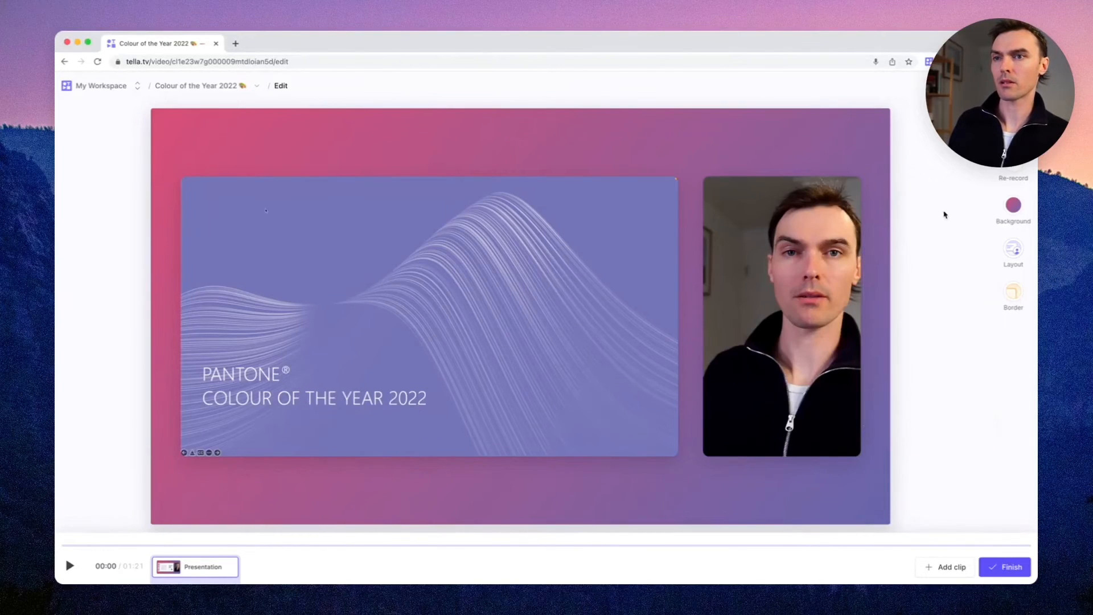
pyautogui.click(1011, 220)
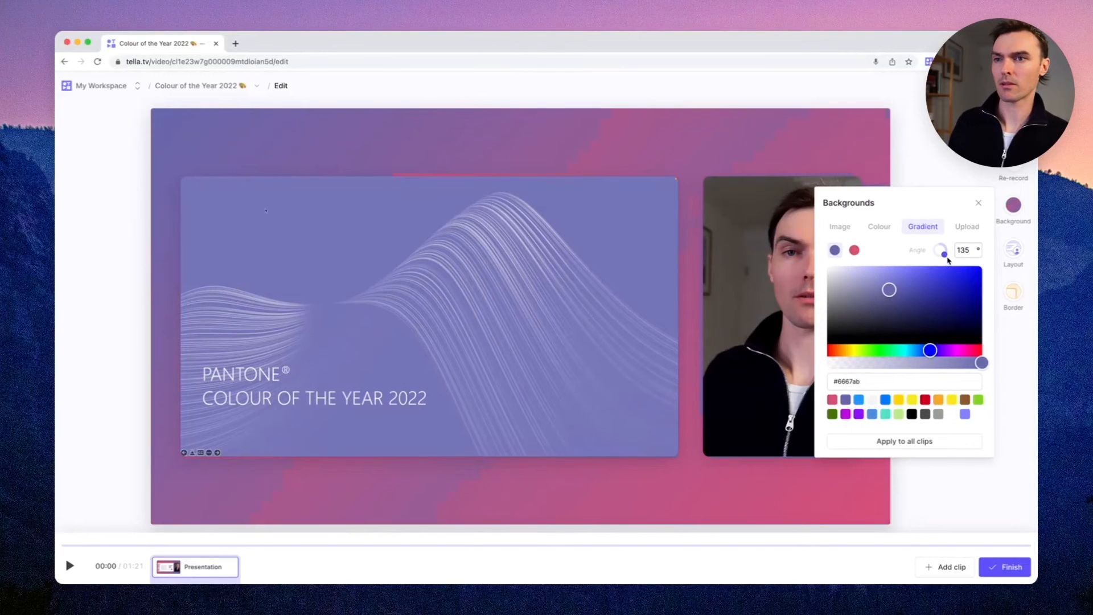
pyautogui.click(1013, 292)
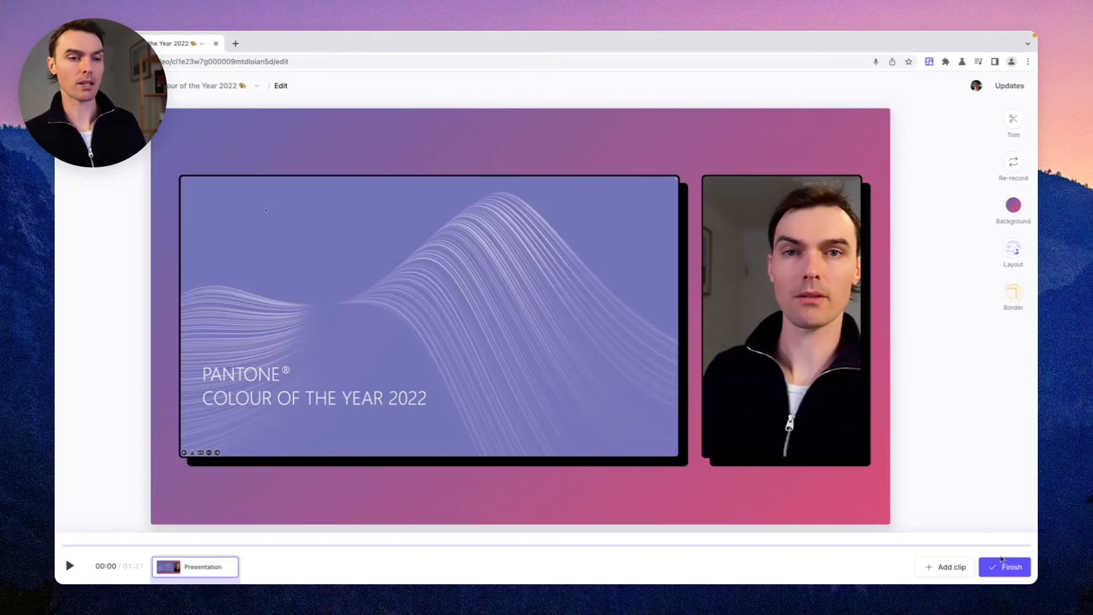
# - Finish to the Colour of the Year 2022 video page and copy its share link
pyautogui.click(1004, 567)
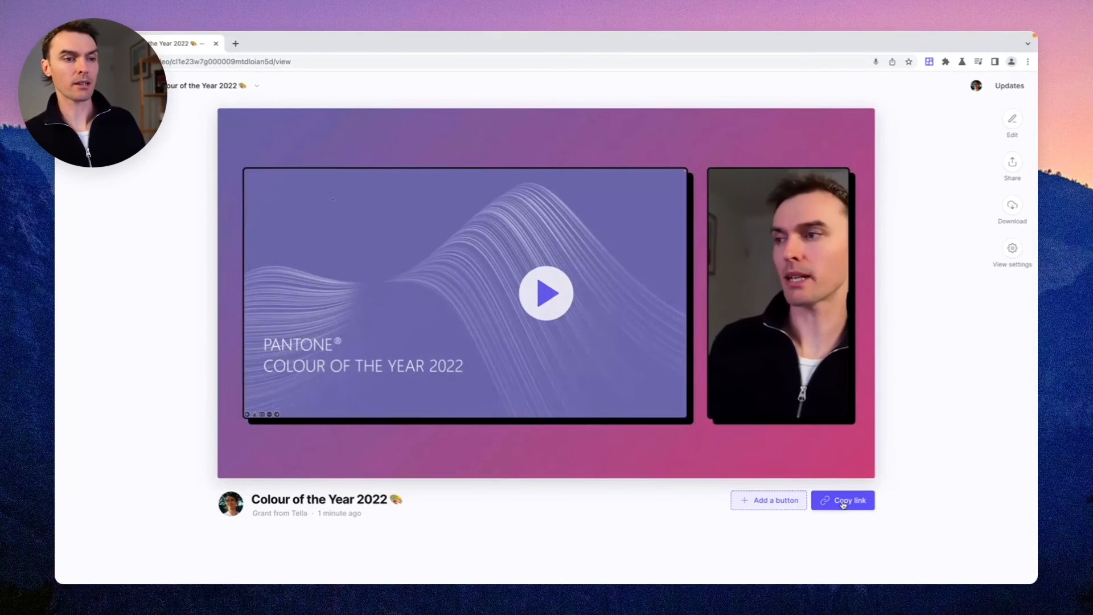
pyautogui.click(842, 501)
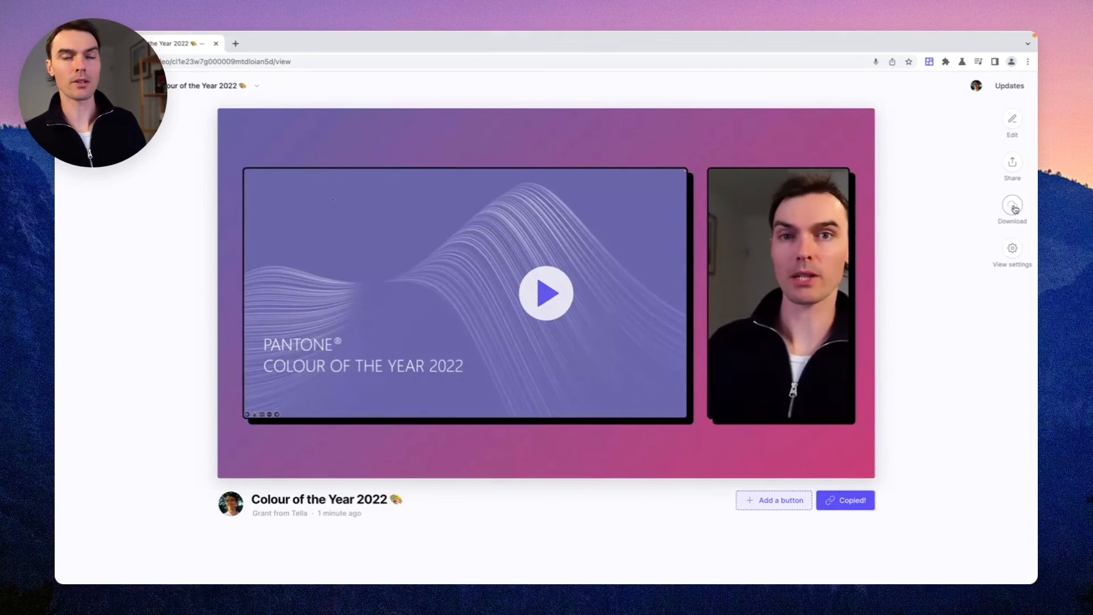